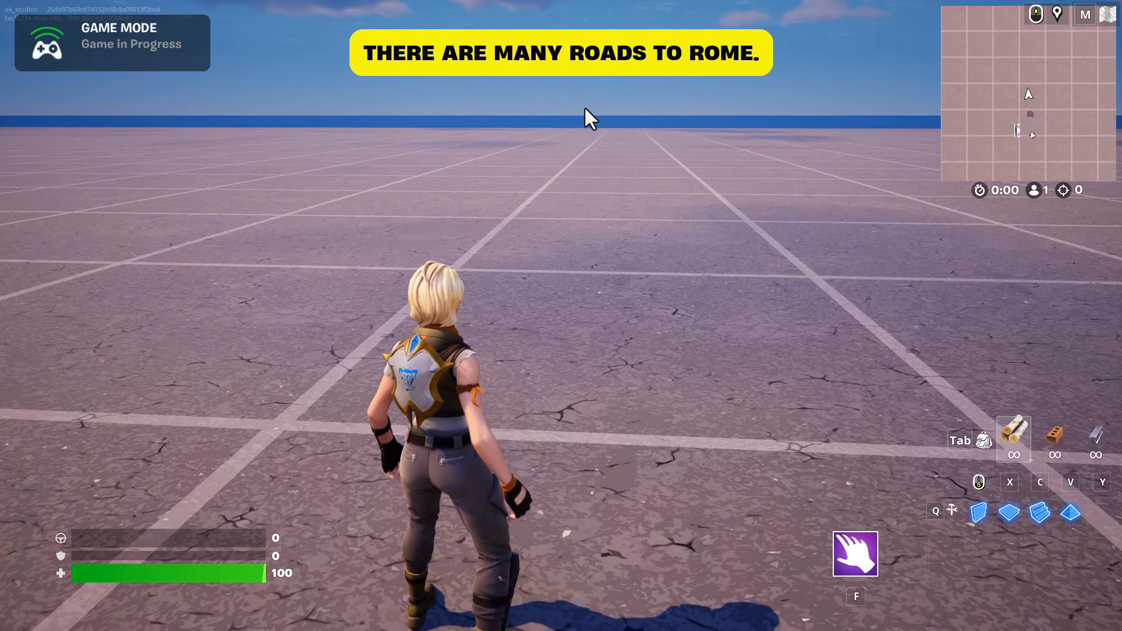
{"action": "mouse_move", "coordinate": [619, 51]}
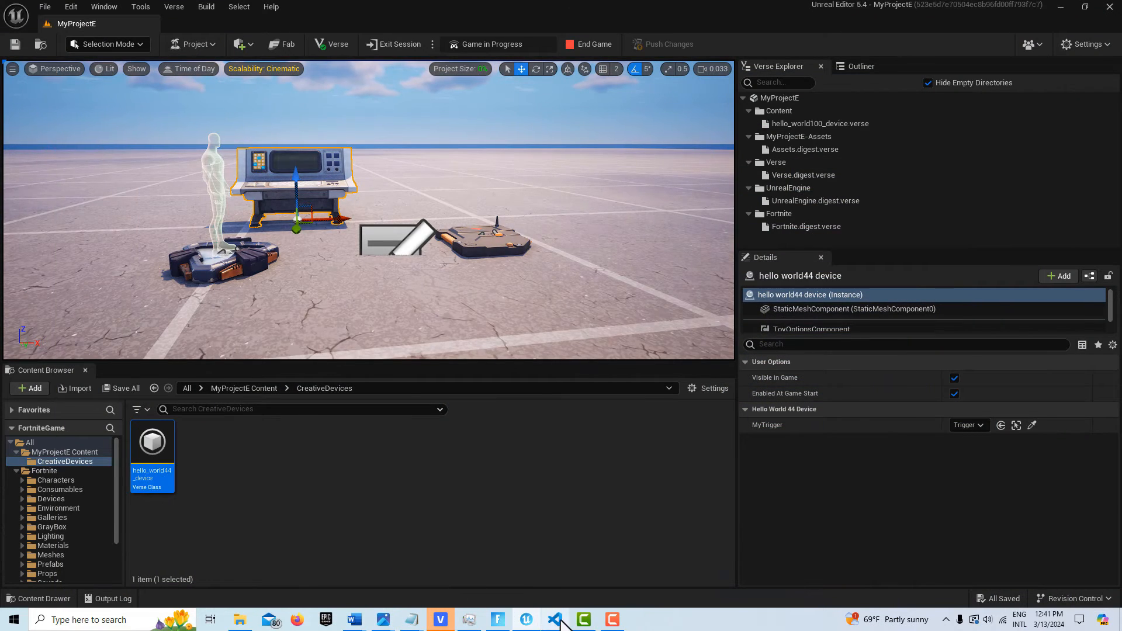
Switch to Visual Studio Code to show the hello_world100_device.verse button overlay code.
{"action": "left_click", "coordinate": [554, 620]}
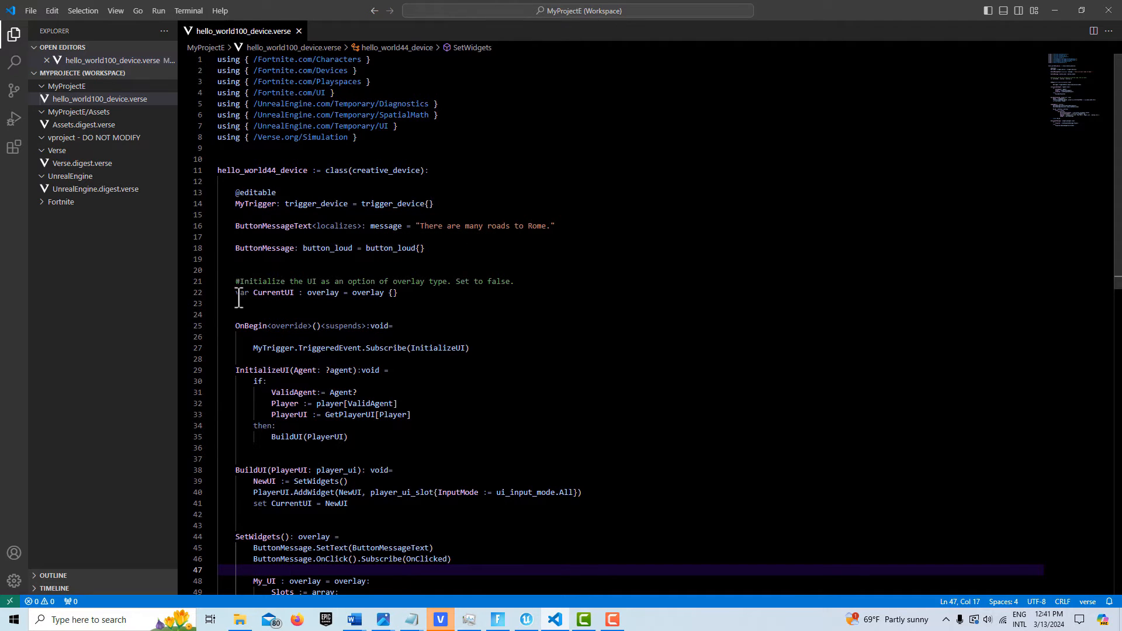
{"action": "scroll", "scroll_direction": "down", "scroll_amount": 3}
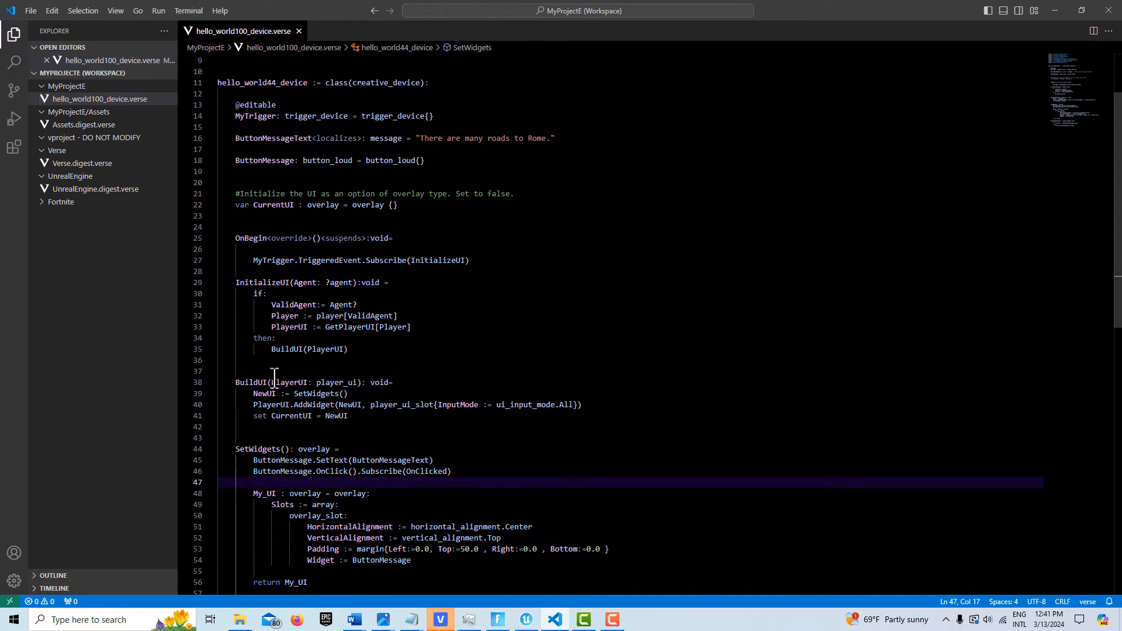
{"action": "scroll", "scroll_direction": "down", "scroll_amount": 3}
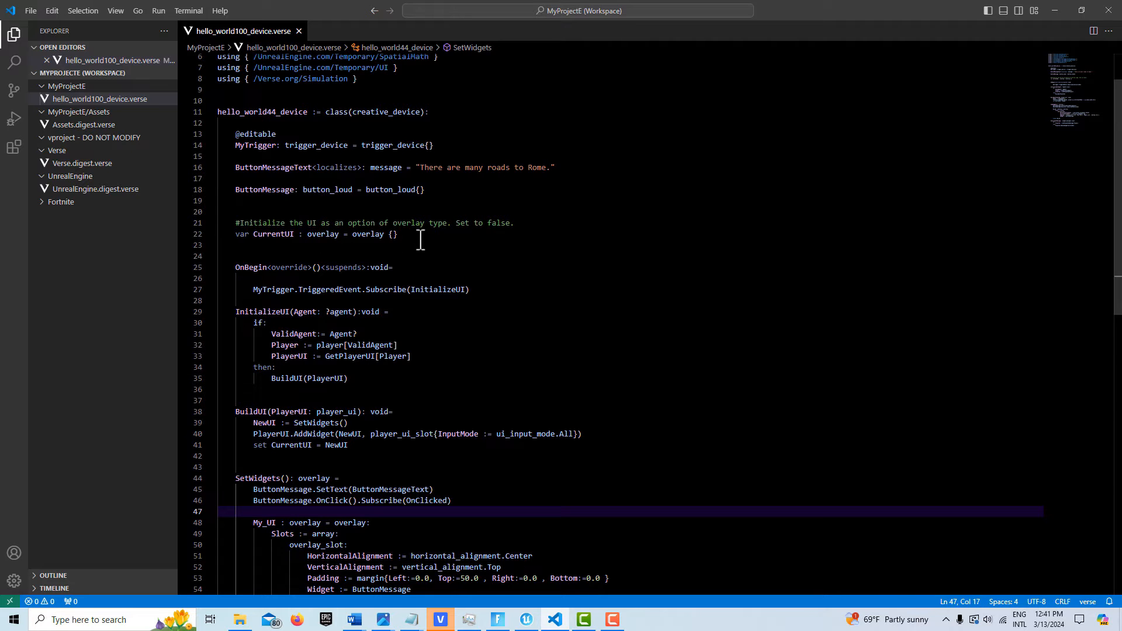
{"action": "scroll", "scroll_direction": "down", "scroll_amount": 3}
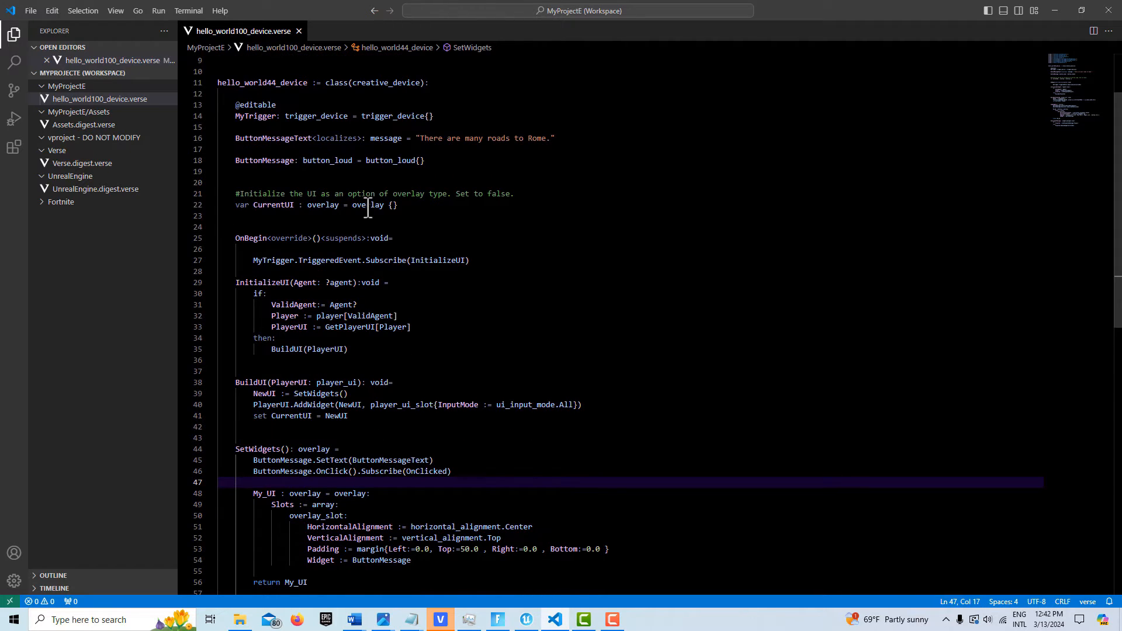
{"action": "scroll", "scroll_direction": "down", "scroll_amount": 3}
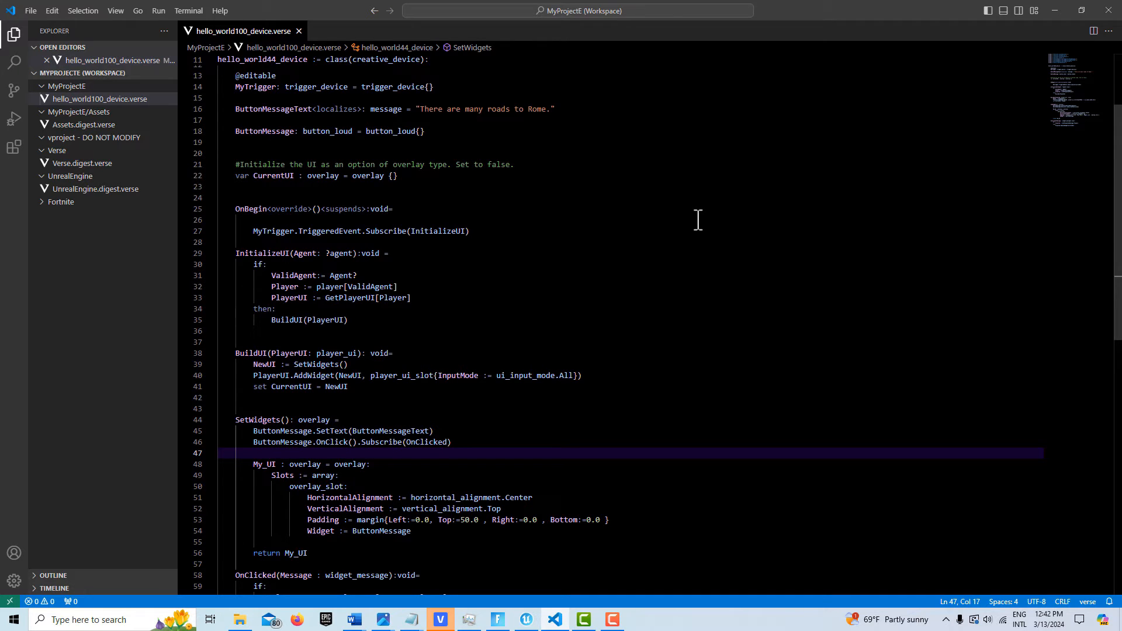
{"action": "mouse_move", "coordinate": [121, 163]}
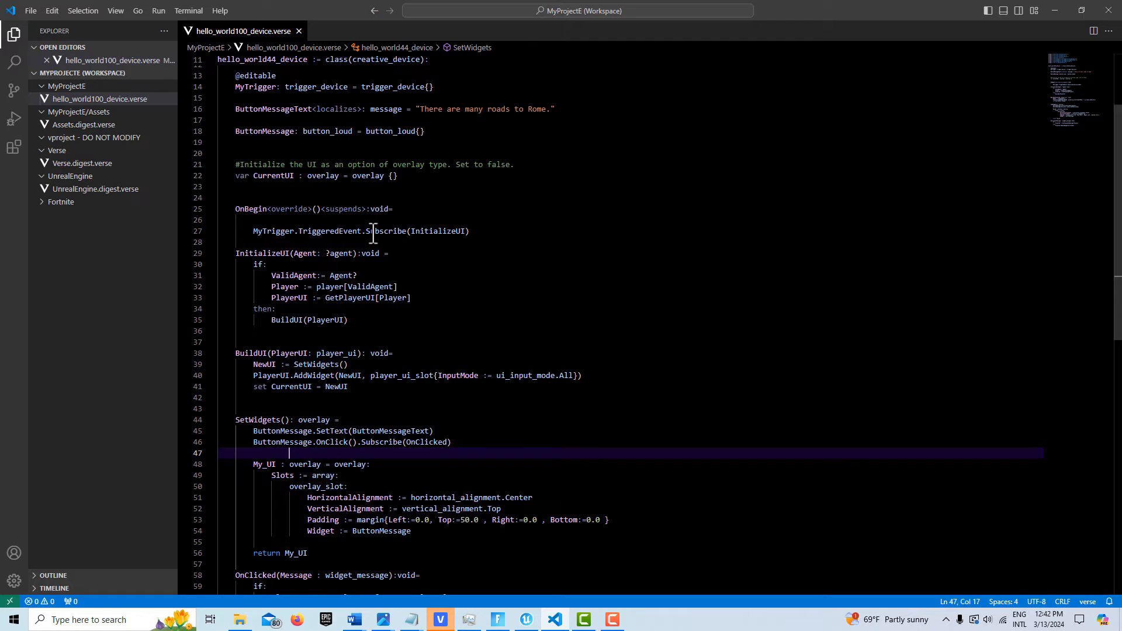
{"action": "scroll", "scroll_direction": "down", "scroll_amount": 3}
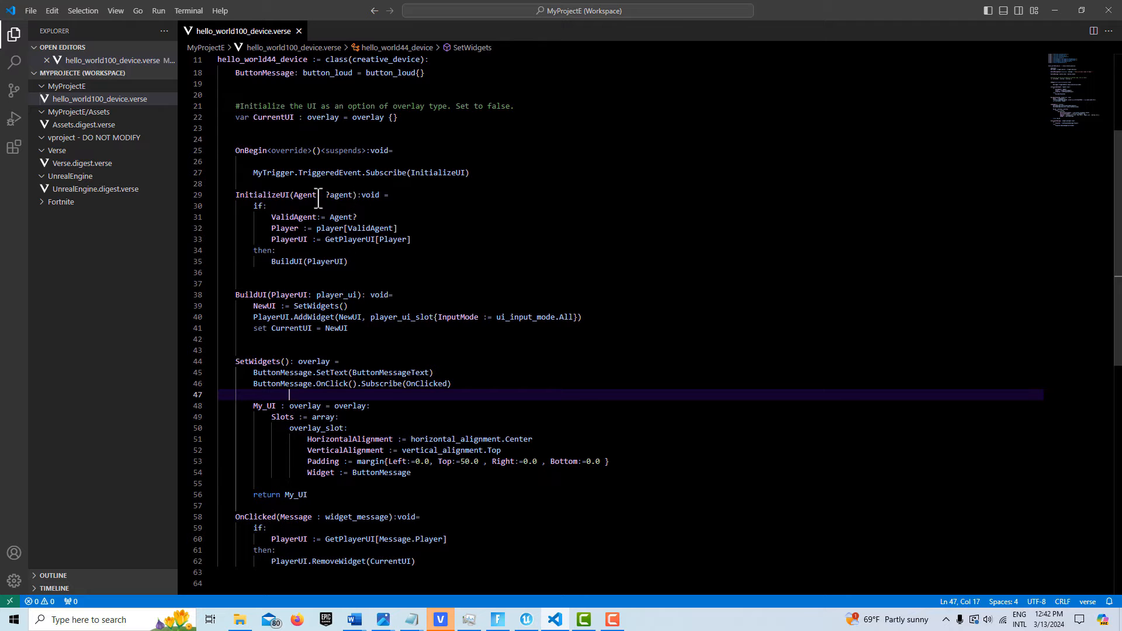
{"action": "mouse_move", "coordinate": [347, 172]}
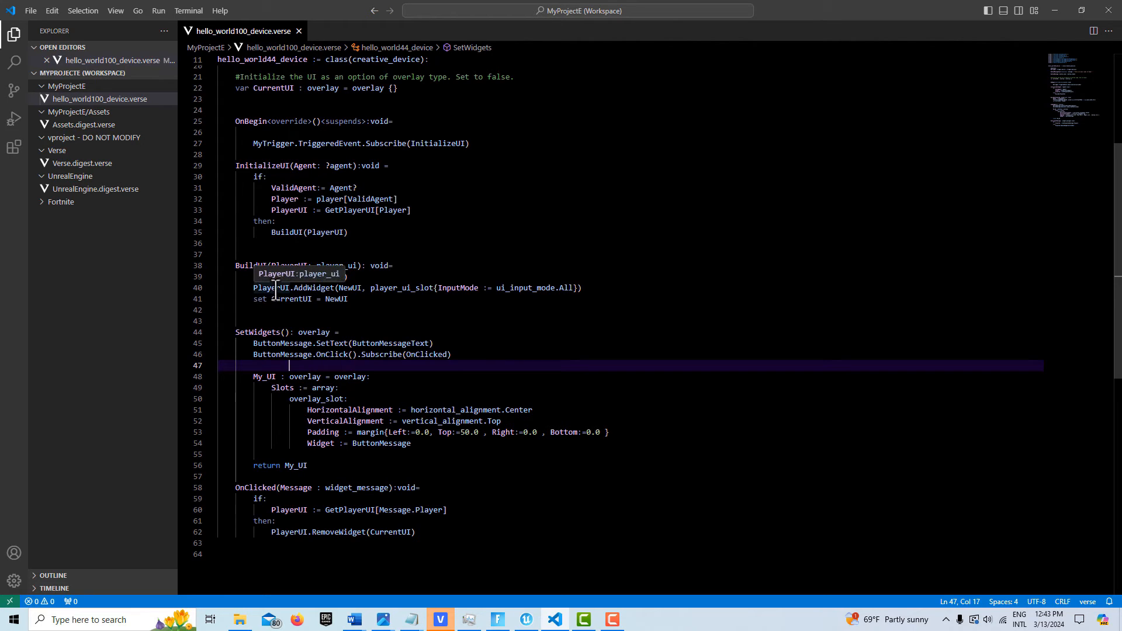
{"action": "mouse_move", "coordinate": [307, 288]}
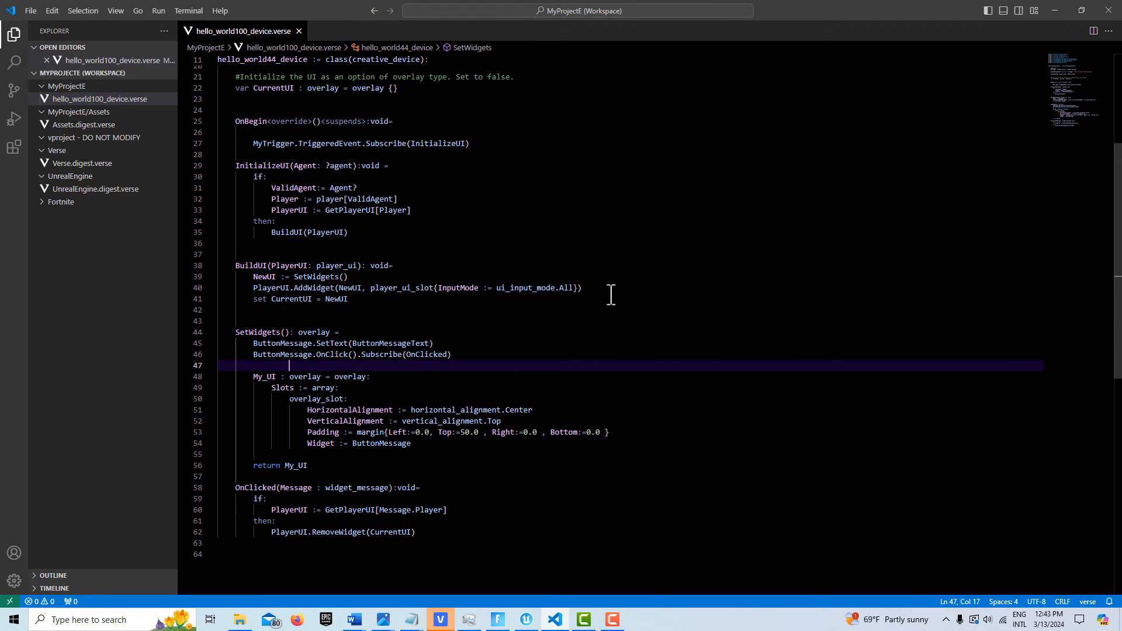
{"action": "mouse_move", "coordinate": [533, 288]}
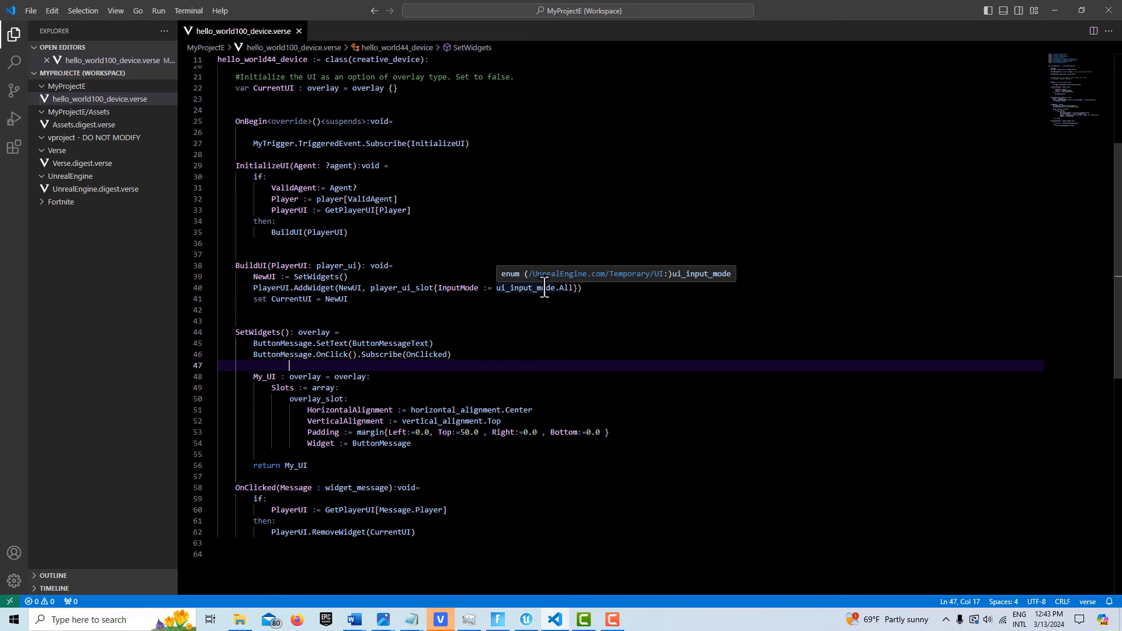
{"action": "mouse_move", "coordinate": [262, 265]}
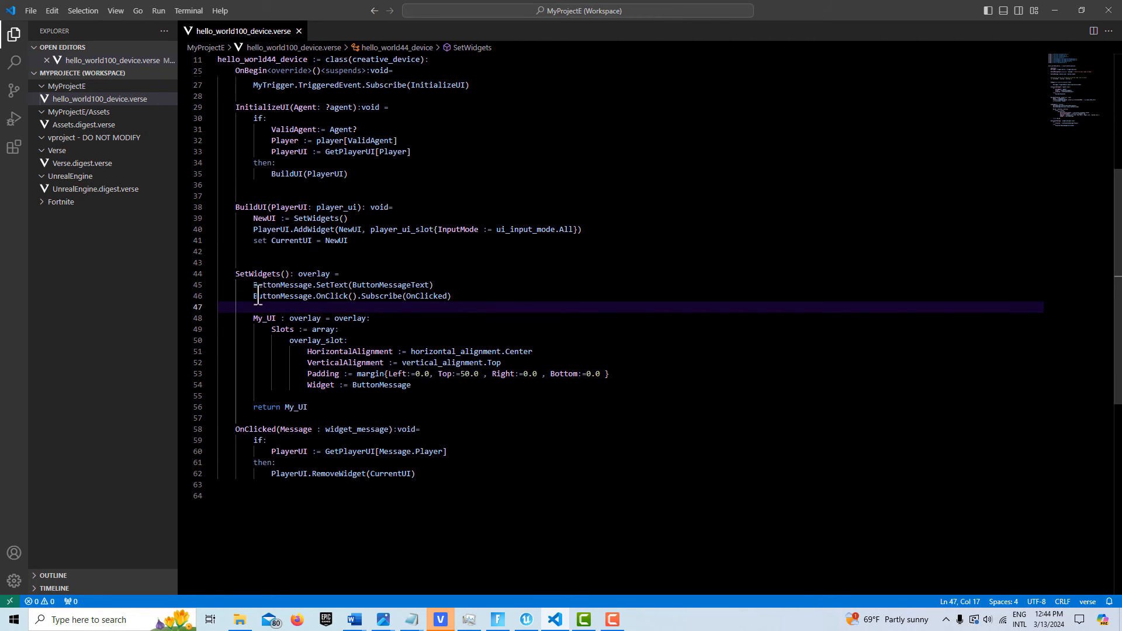
{"action": "mouse_move", "coordinate": [269, 284]}
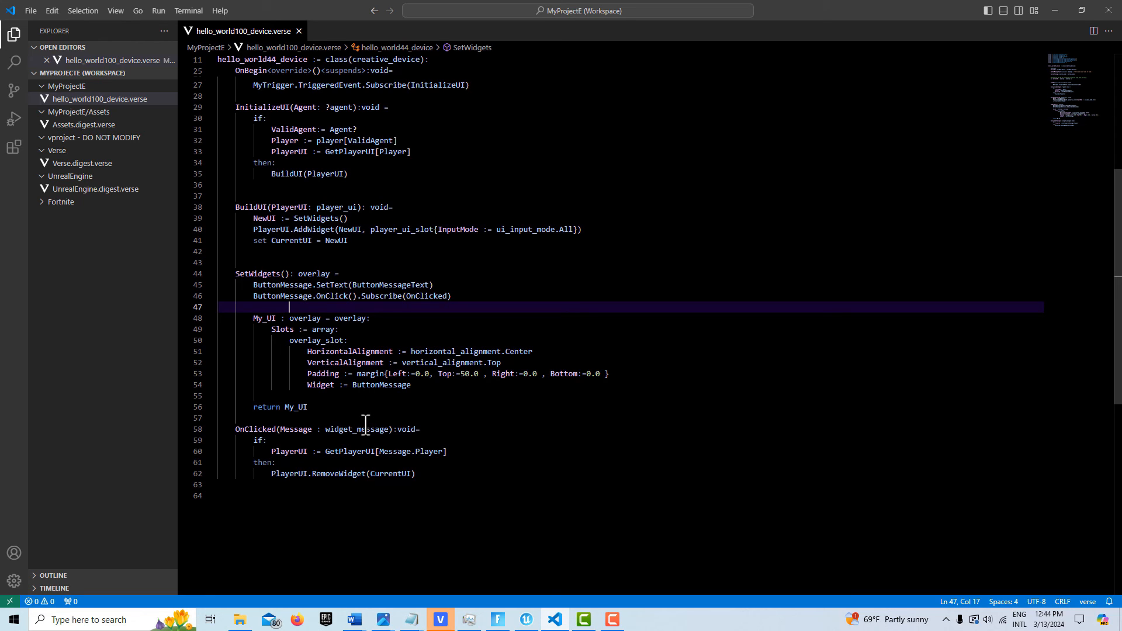
{"action": "mouse_move", "coordinate": [287, 293]}
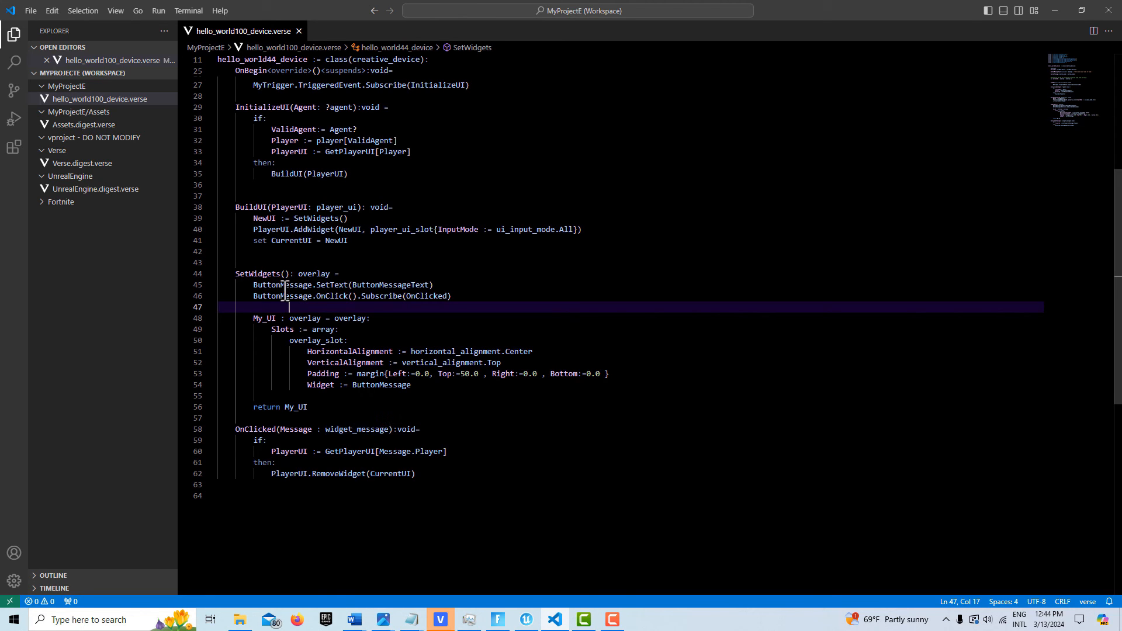
{"action": "mouse_move", "coordinate": [268, 285]}
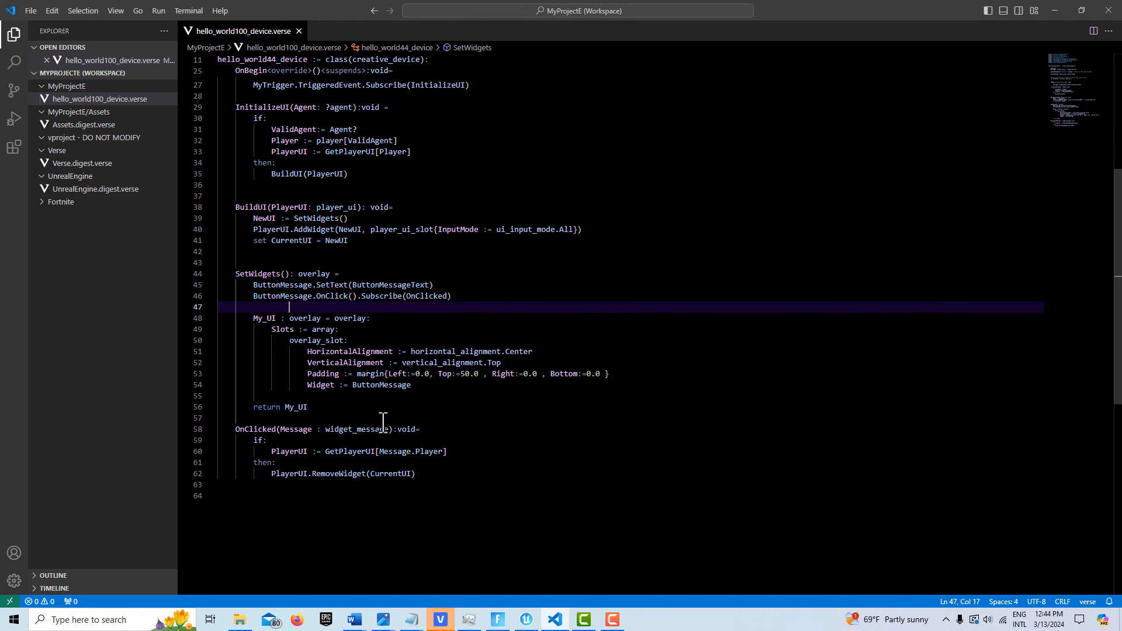
{"action": "mouse_move", "coordinate": [337, 457]}
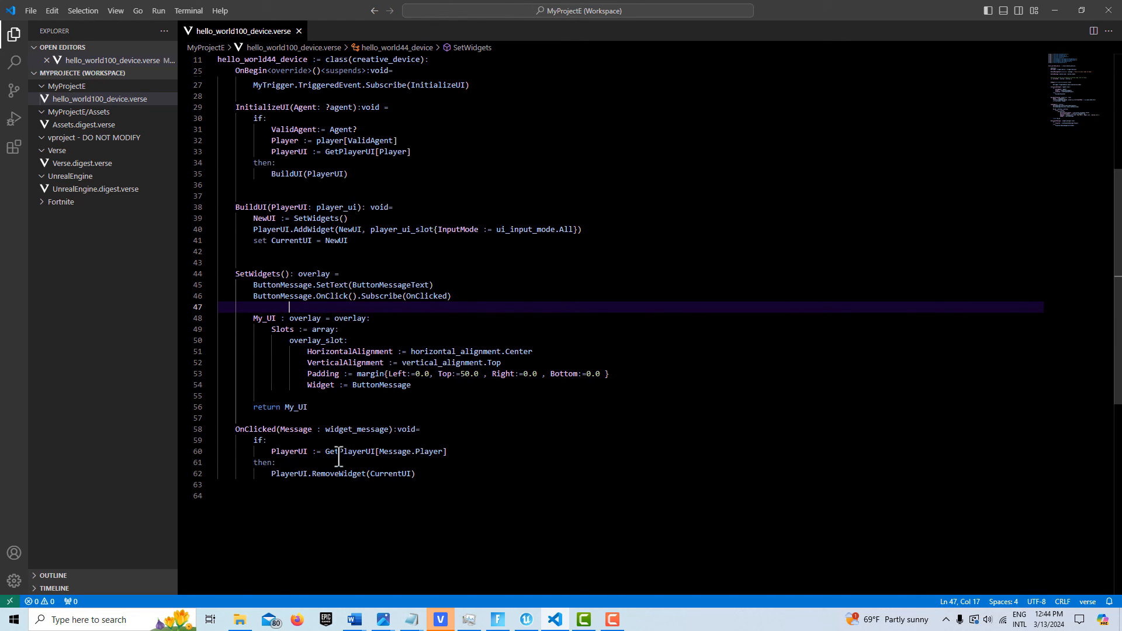
{"action": "mouse_move", "coordinate": [430, 451]}
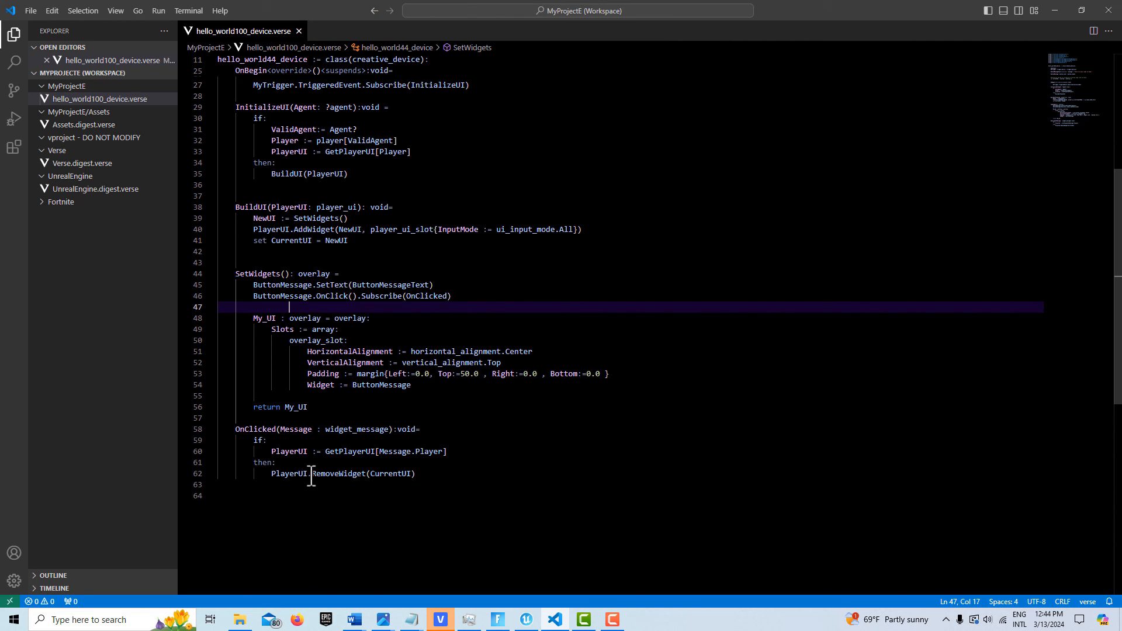
{"action": "mouse_move", "coordinate": [390, 474]}
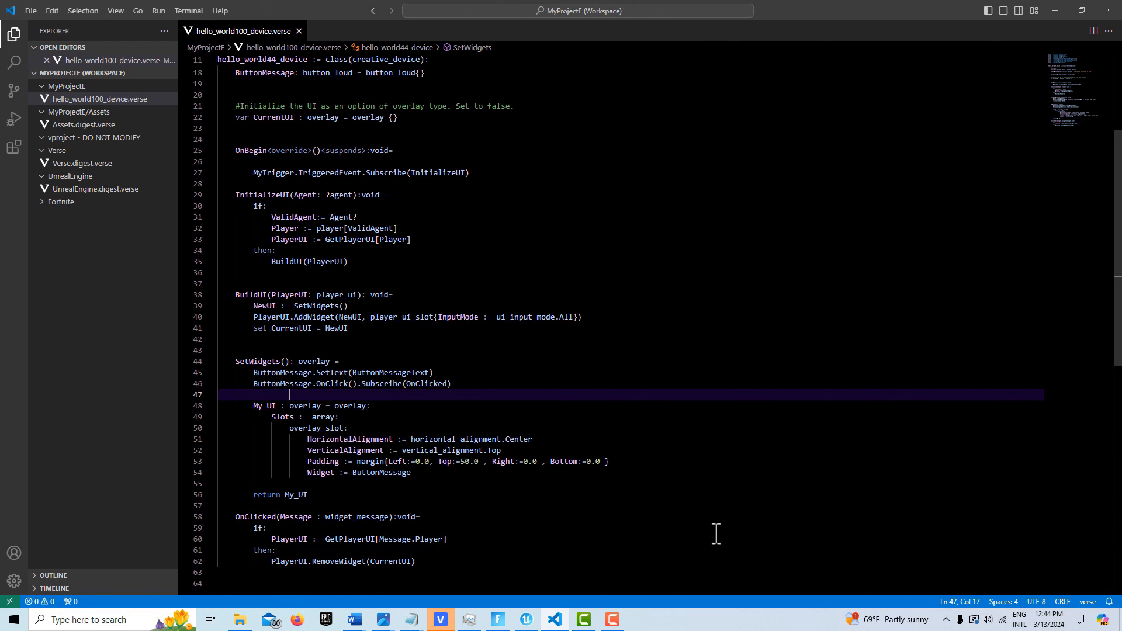
{"action": "mouse_move", "coordinate": [736, 533]}
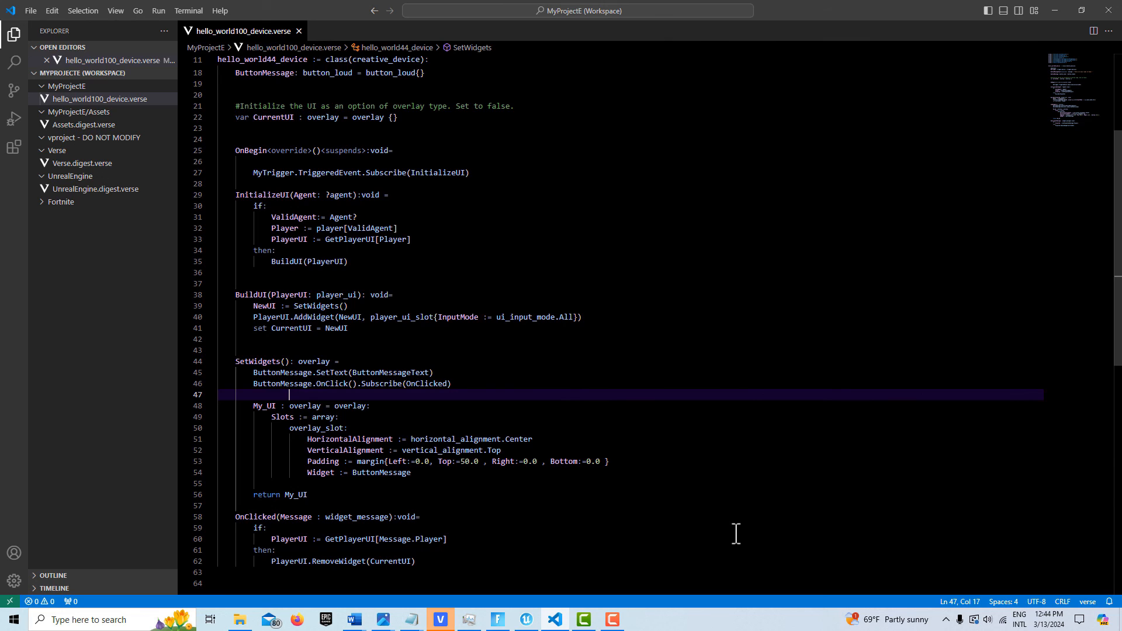